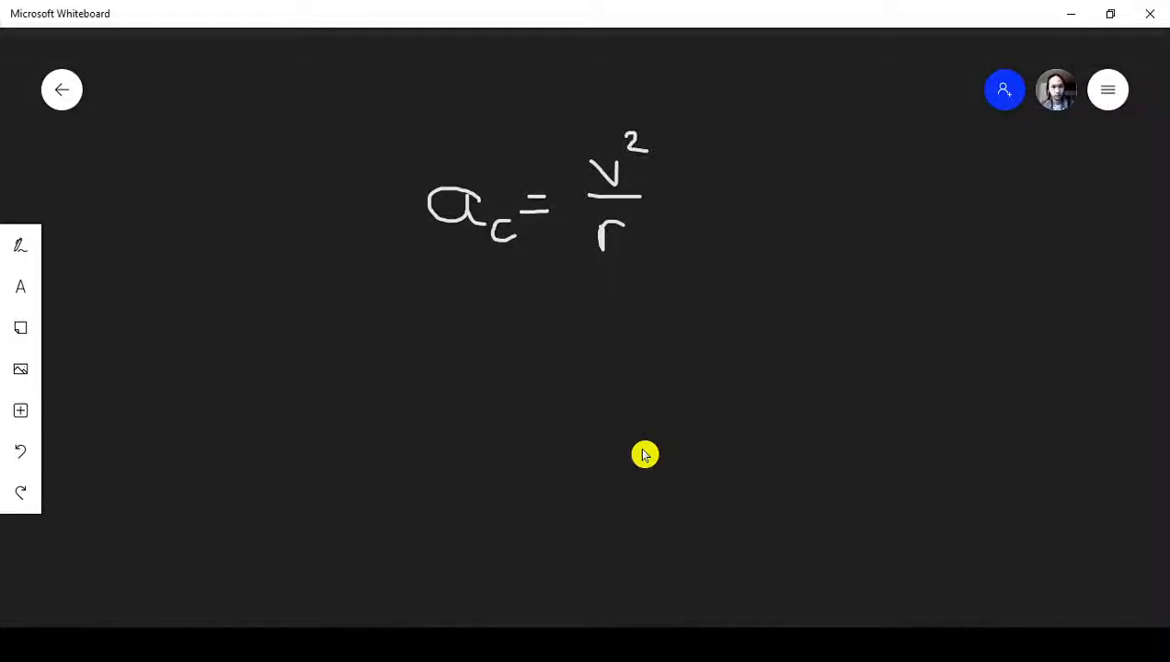
pyautogui.moveTo(545, 260)
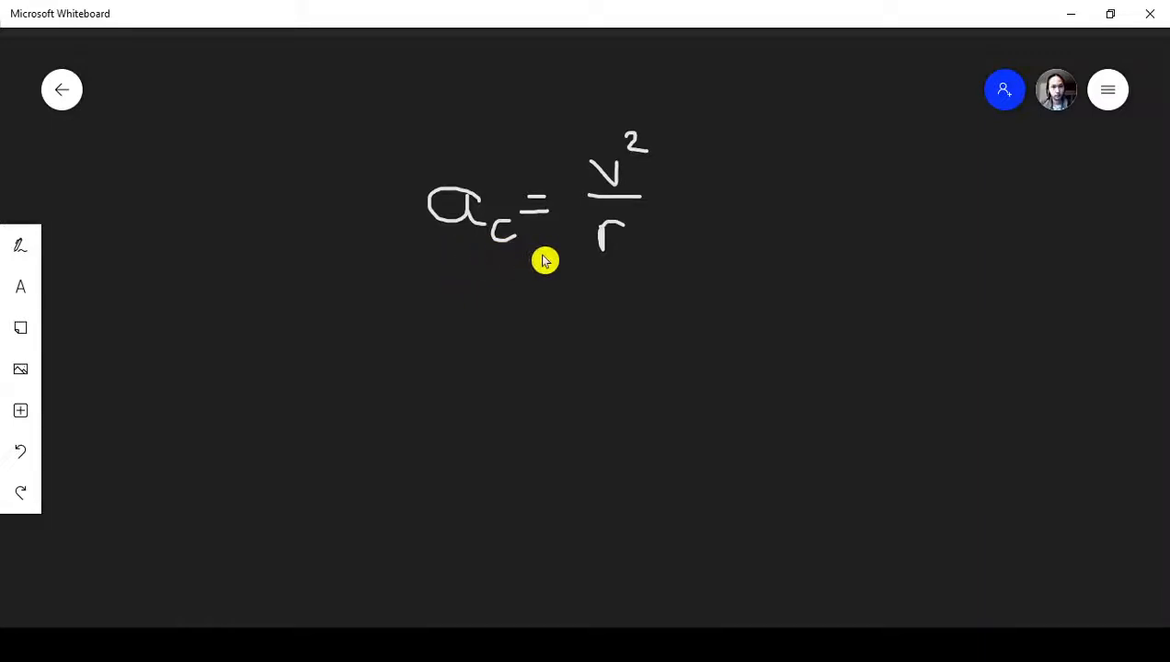
pyautogui.moveTo(783, 200)
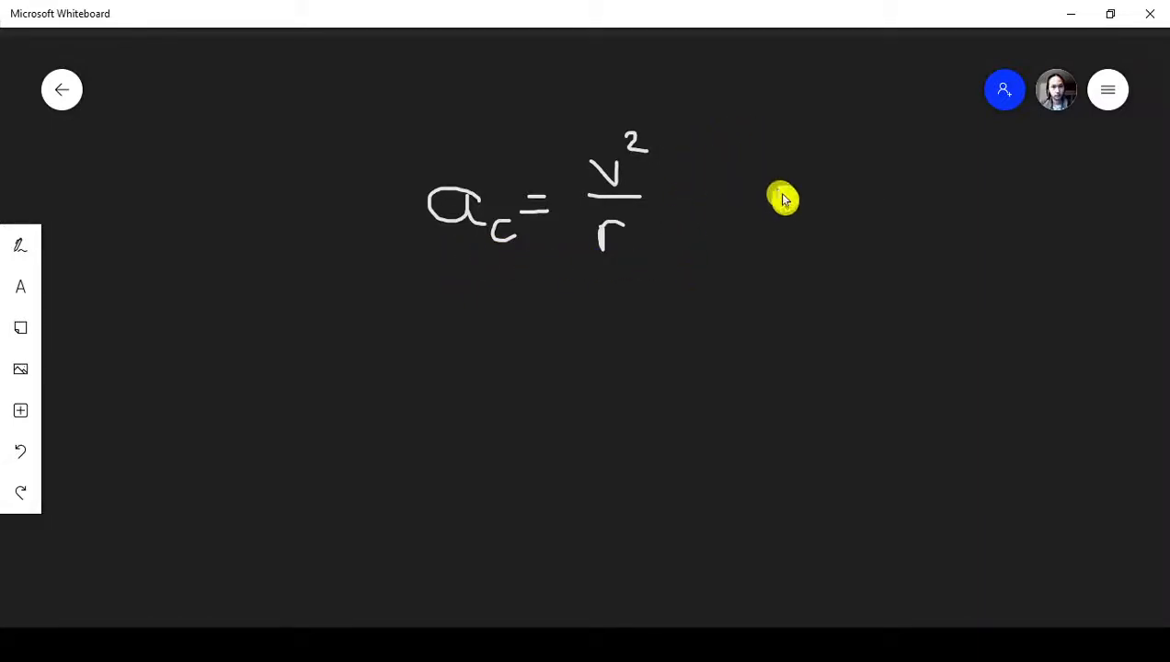
pyautogui.moveTo(778, 282)
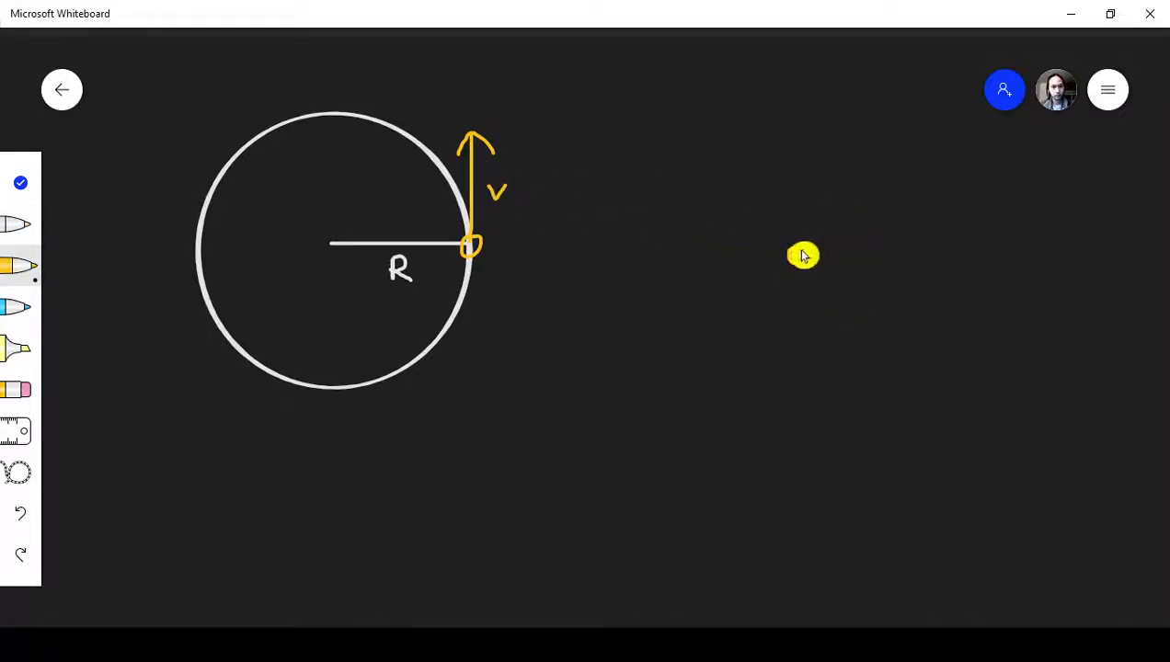
pyautogui.moveTo(796, 249)
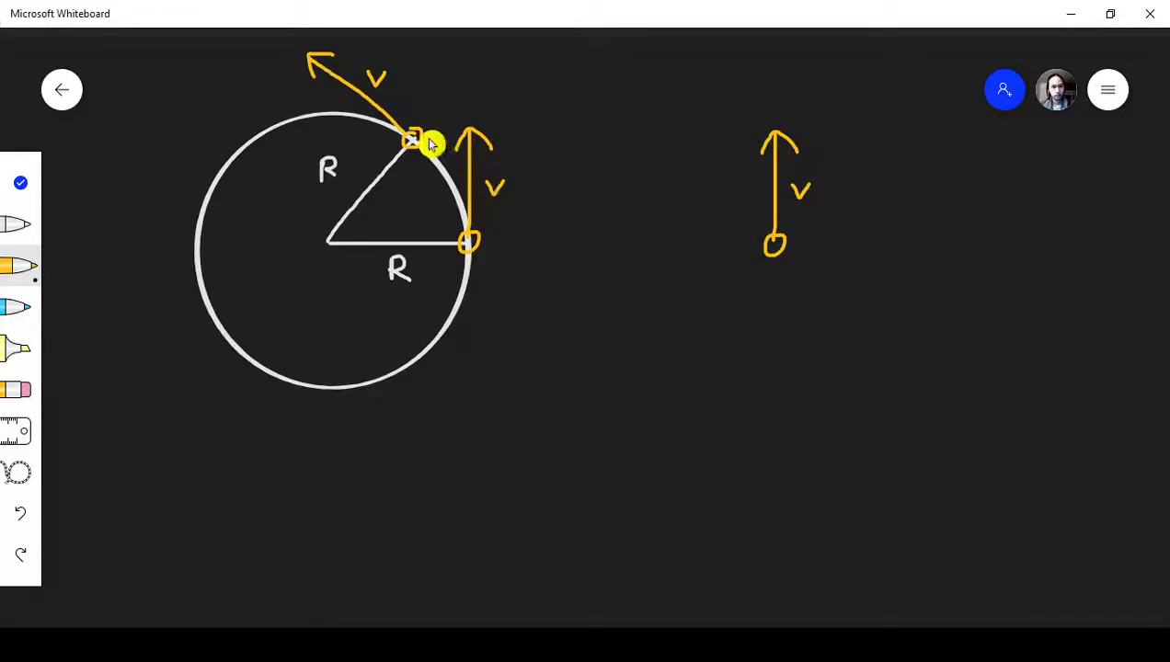
pyautogui.moveTo(306, 90)
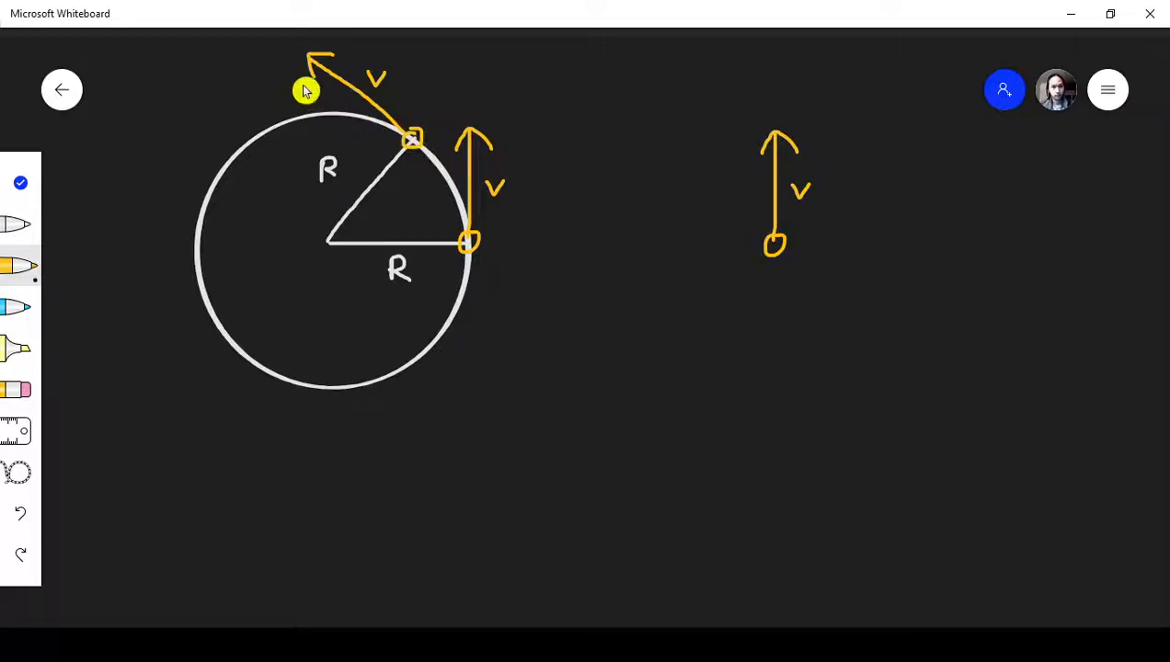
pyautogui.moveTo(417, 90)
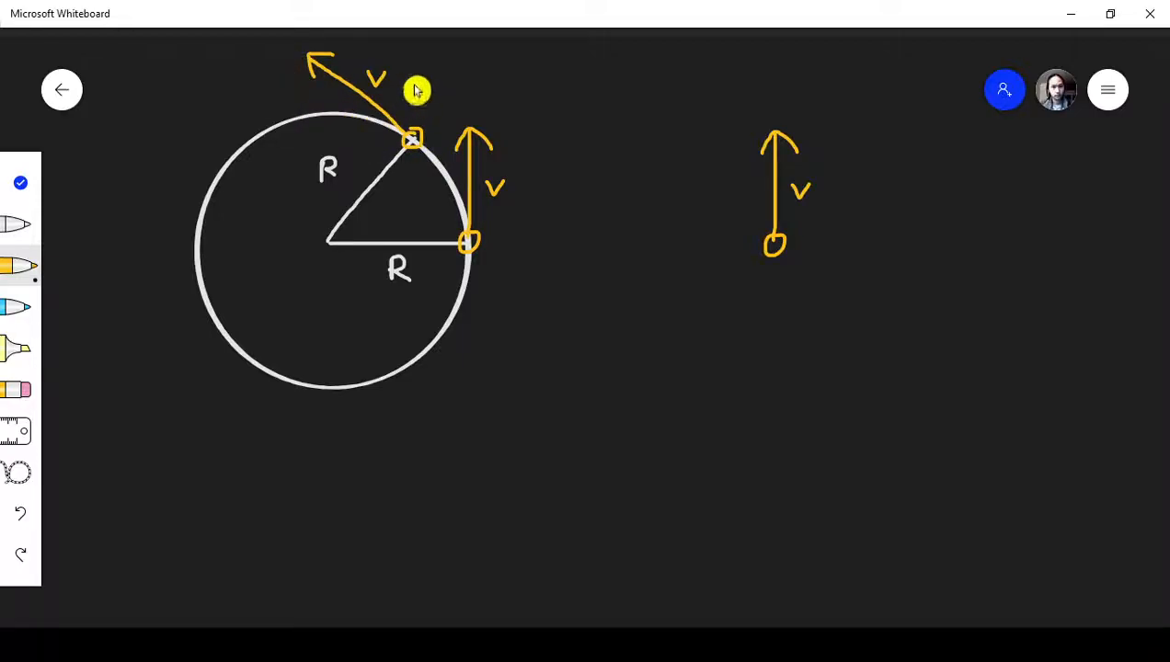
pyautogui.moveTo(398, 88)
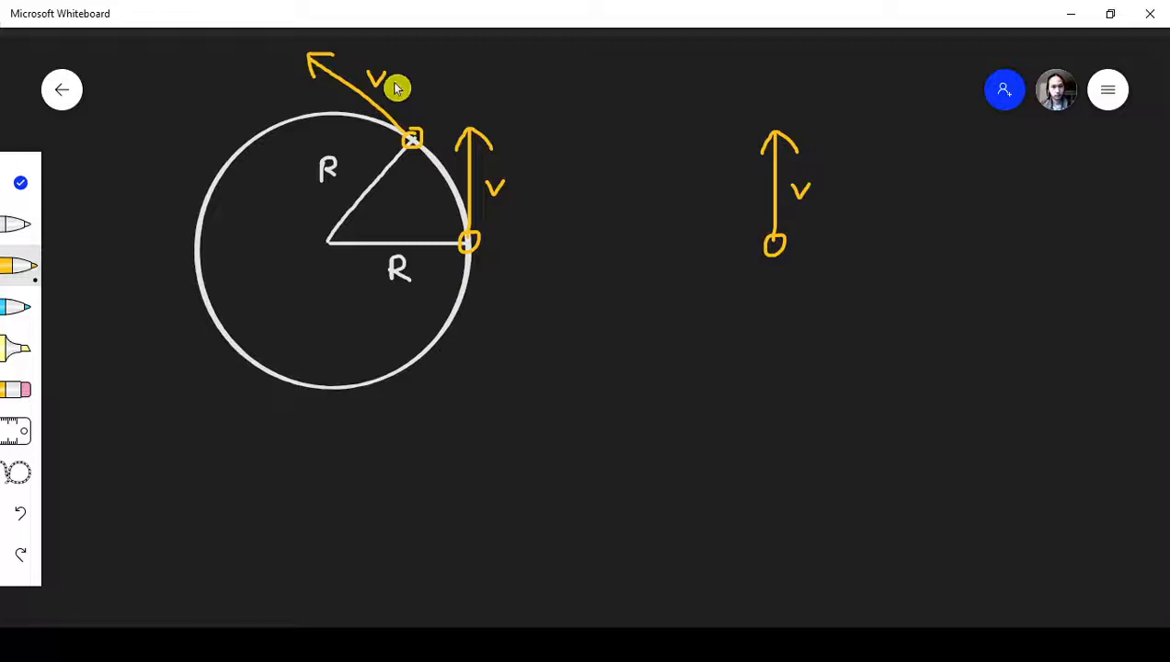
# Step: Draw a tilted second v arrow from the same tail on the right diagram
pyautogui.moveTo(763, 239); pyautogui.dragTo(699, 151)
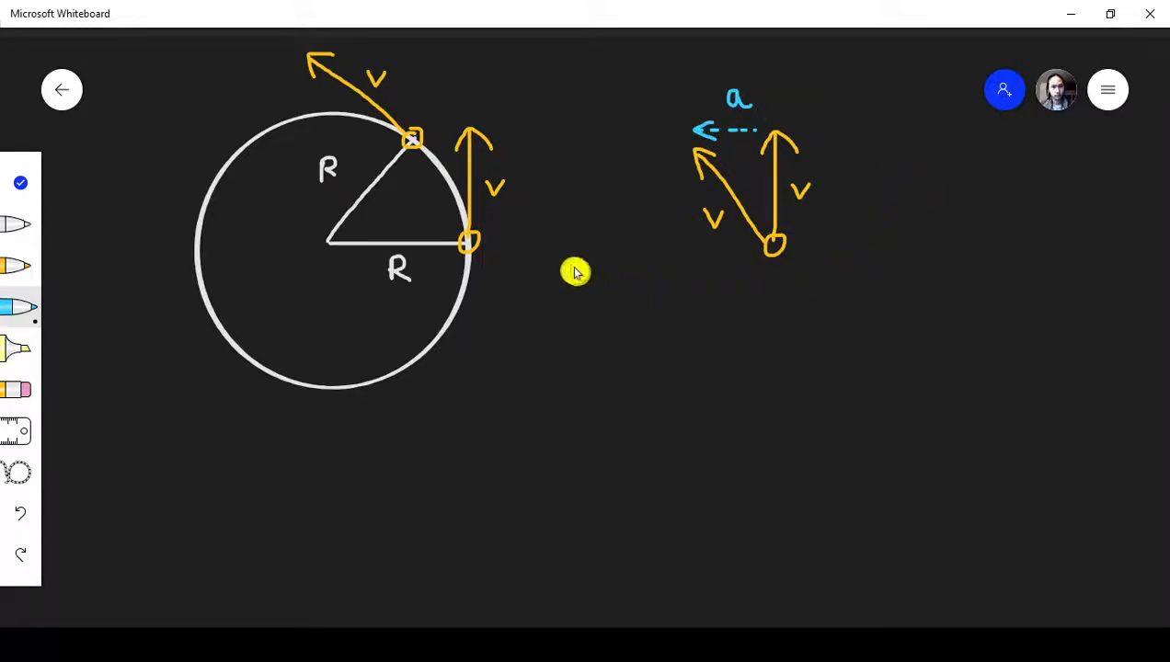
pyautogui.moveTo(299, 71)
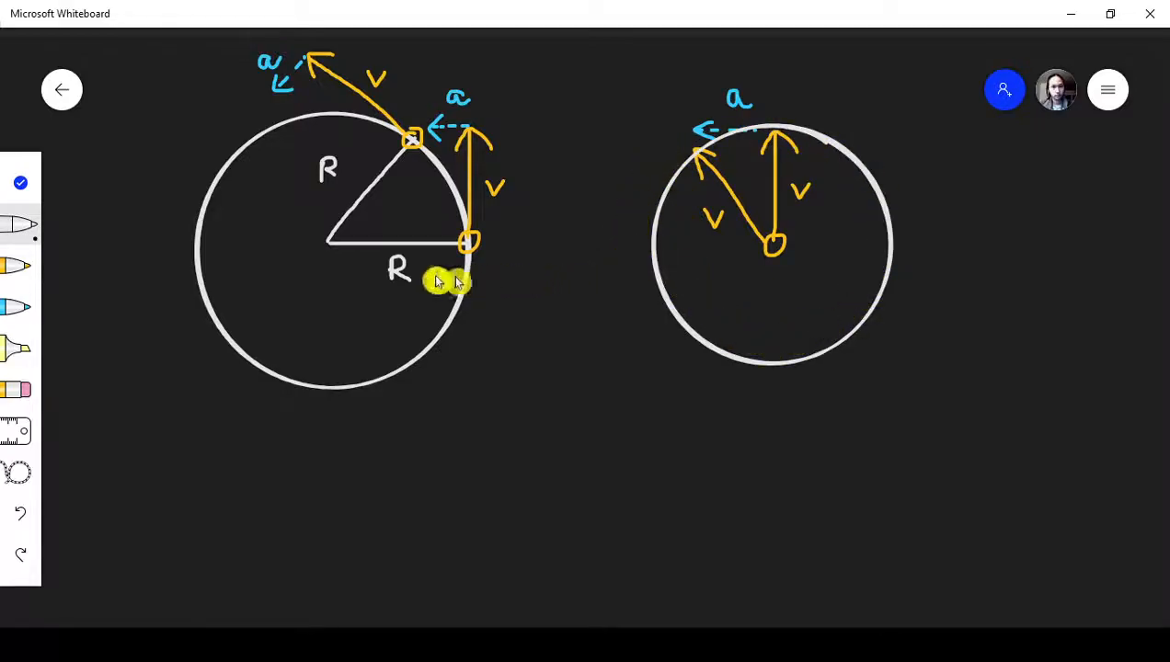
pyautogui.moveTo(450, 359)
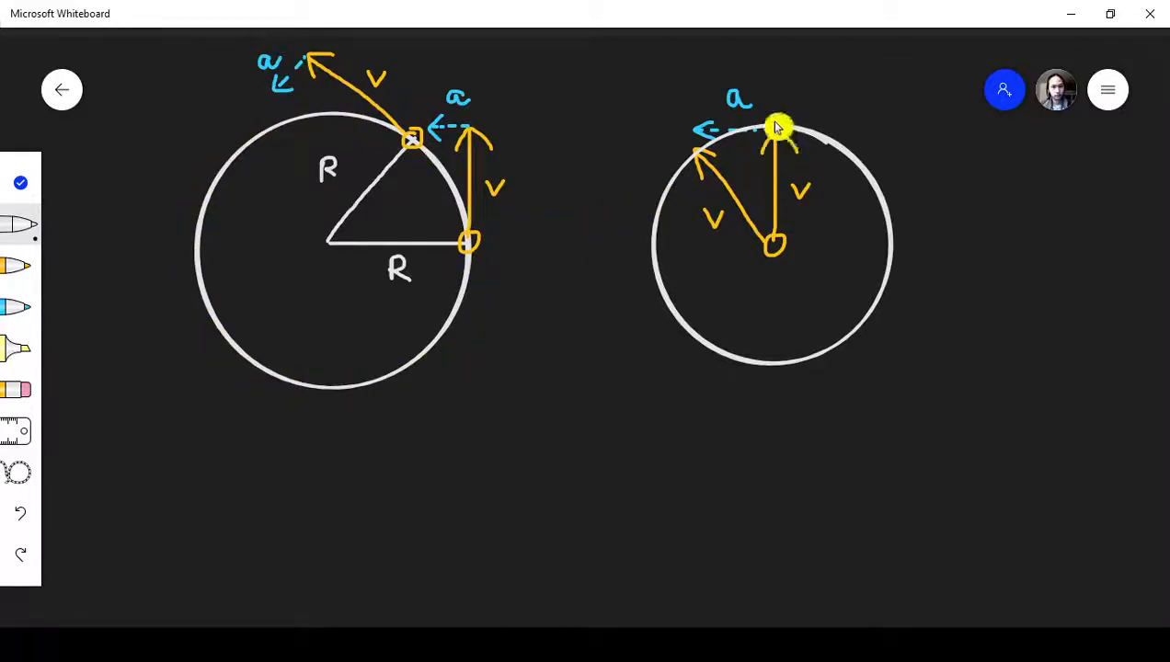
pyautogui.moveTo(662, 225)
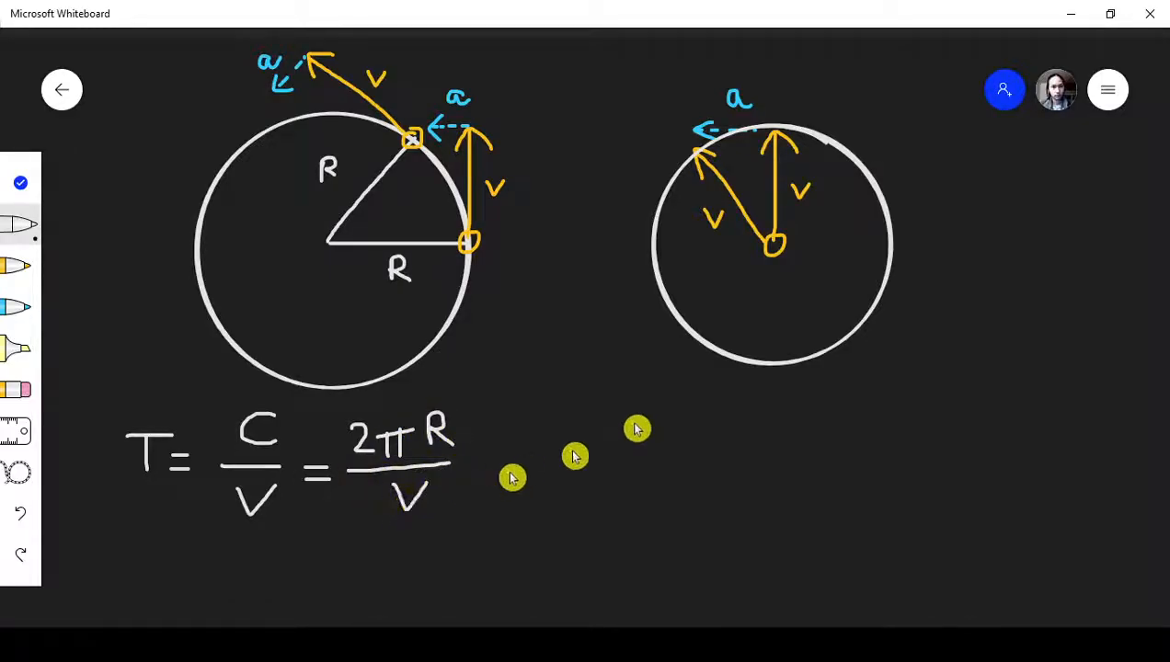
pyautogui.moveTo(799, 402)
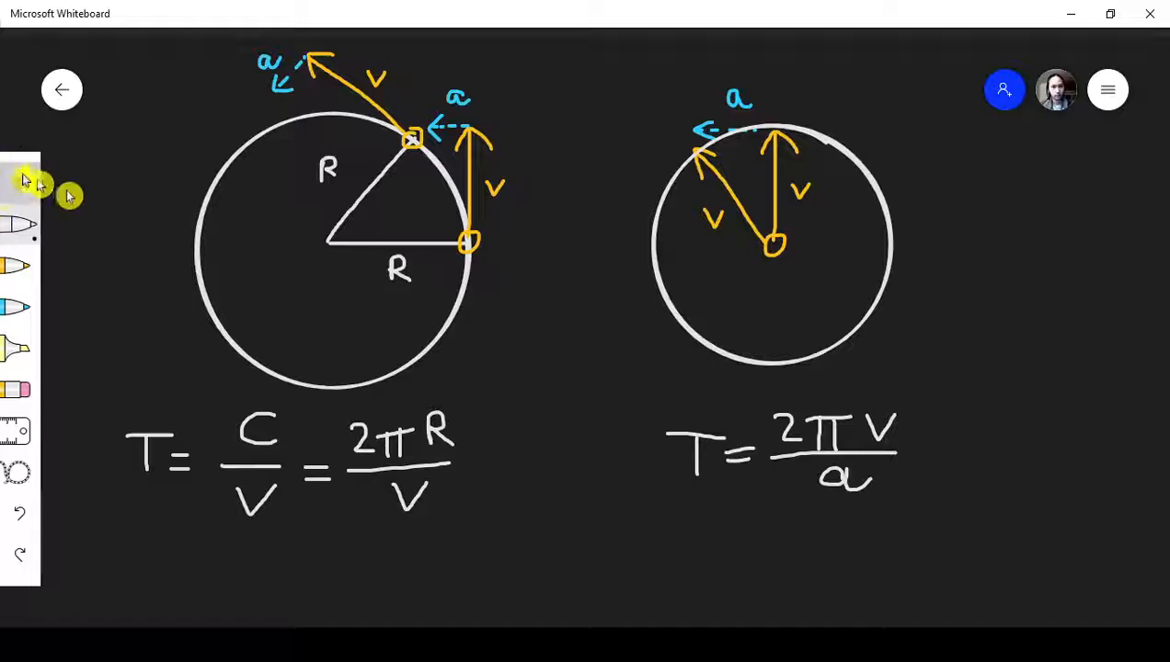
# Step: Below the period formulas, handwrite the equation 2πR/V = 2πV/a
pyautogui.scroll(-3)
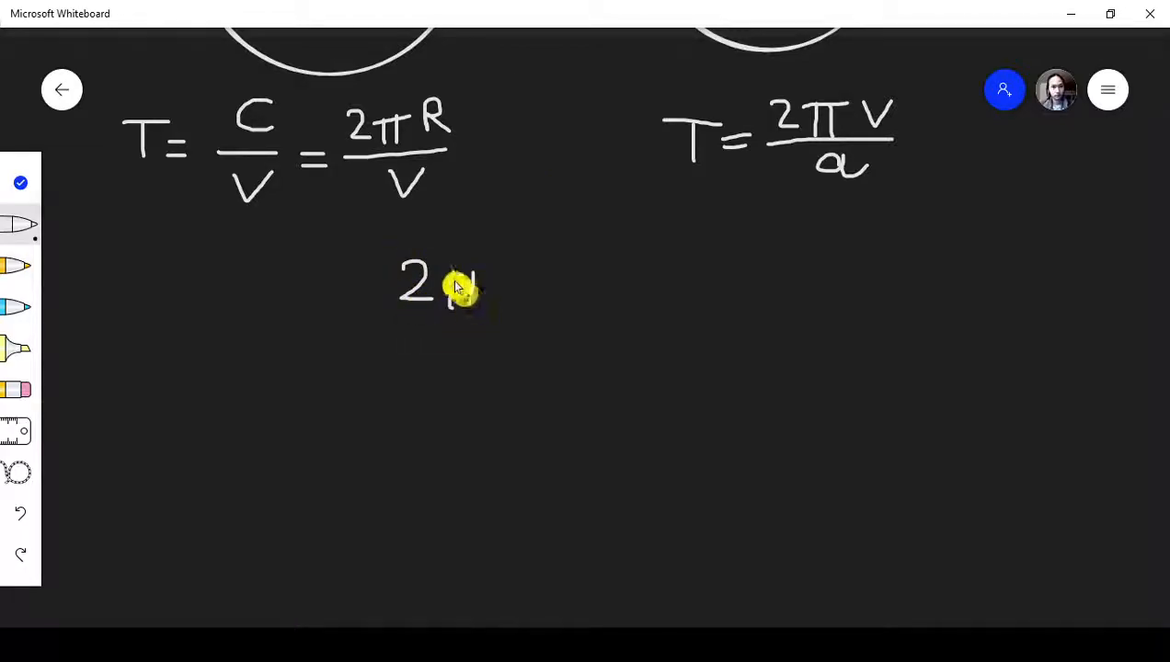
pyautogui.moveTo(451, 285); pyautogui.dragTo(524, 331)
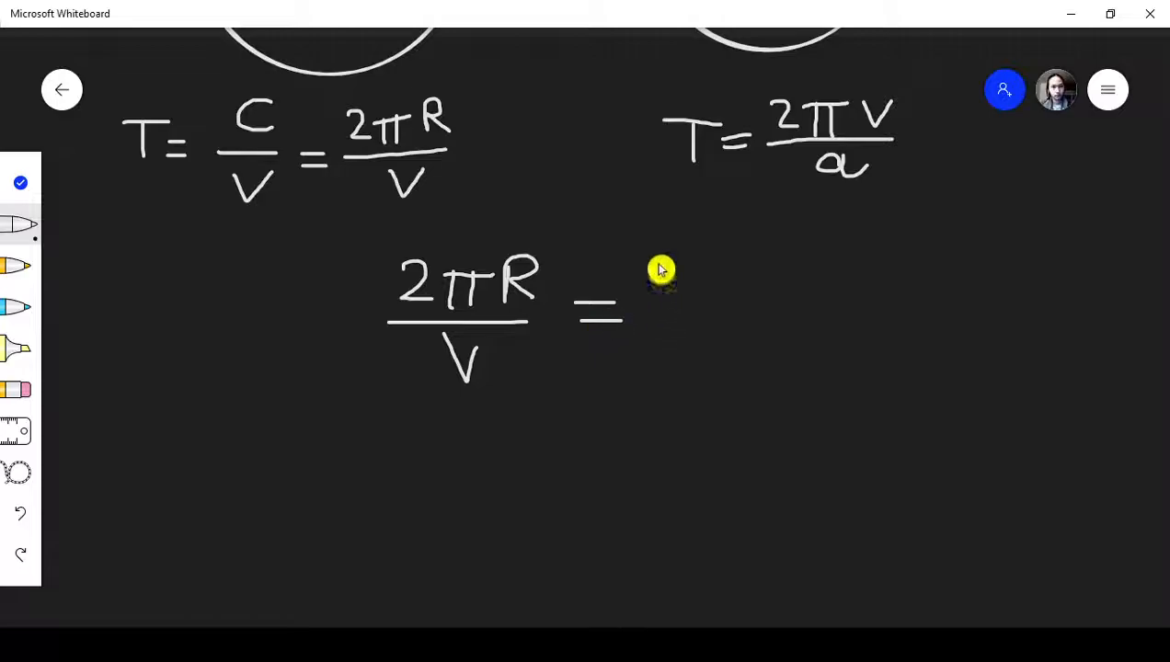
pyautogui.moveTo(663, 276); pyautogui.dragTo(778, 276)
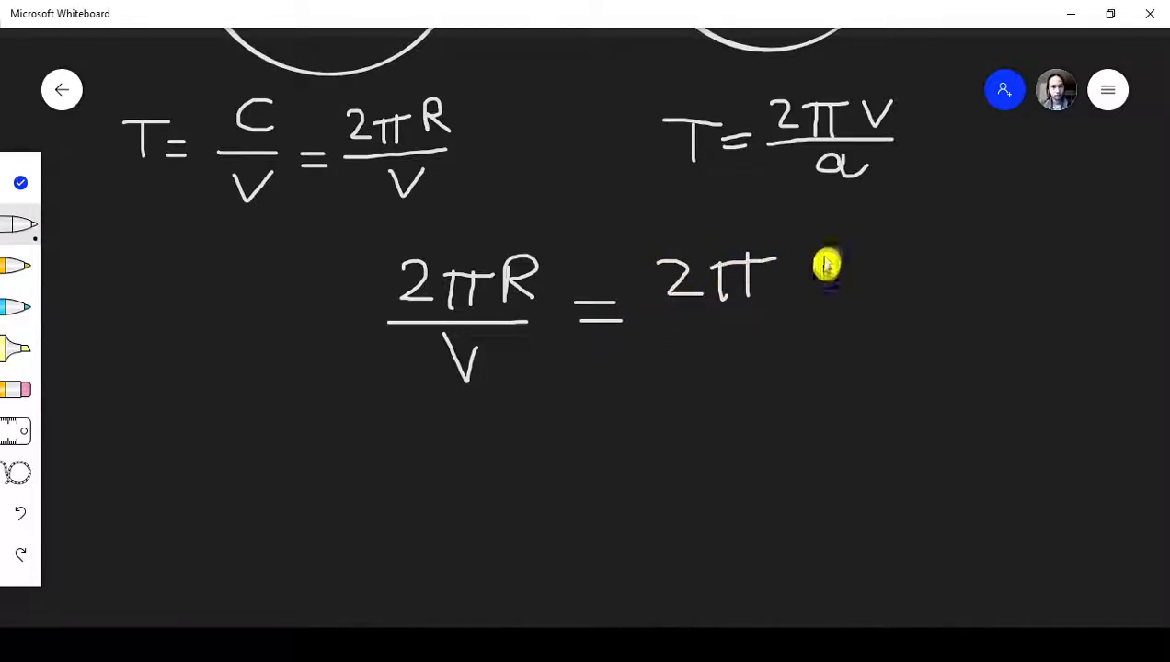
pyautogui.moveTo(828, 267); pyautogui.dragTo(879, 378)
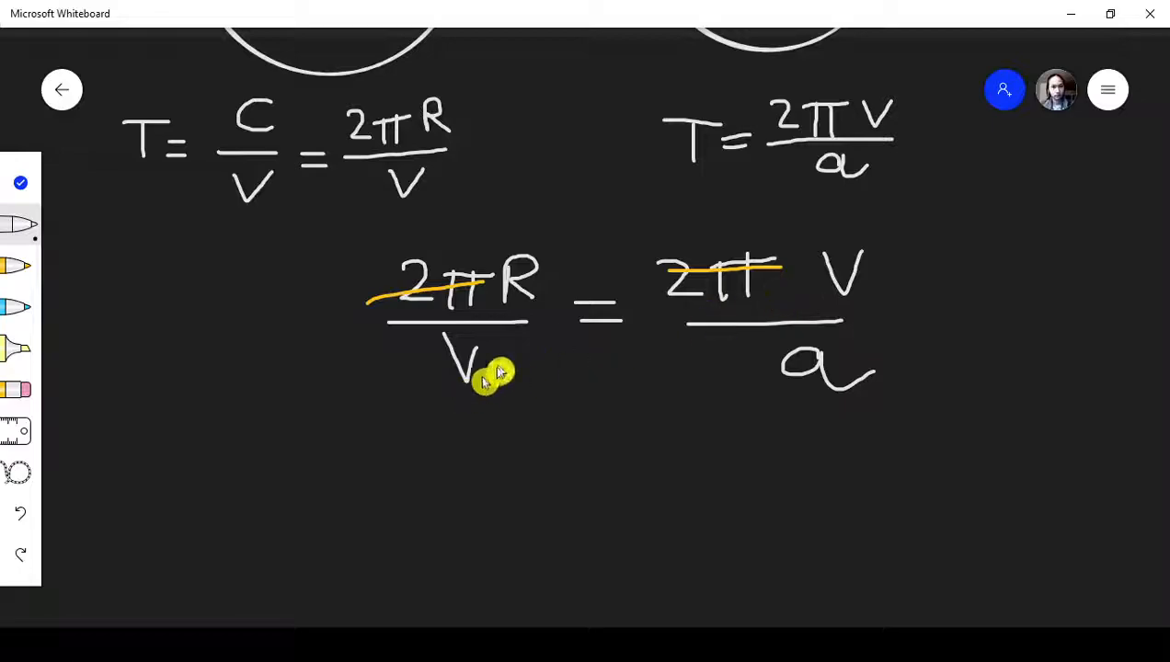
# Step: Draw two cross-multiplication loops, write V² = aR, and begin a = V² over a fraction
pyautogui.moveTo(497, 377); pyautogui.dragTo(934, 258)
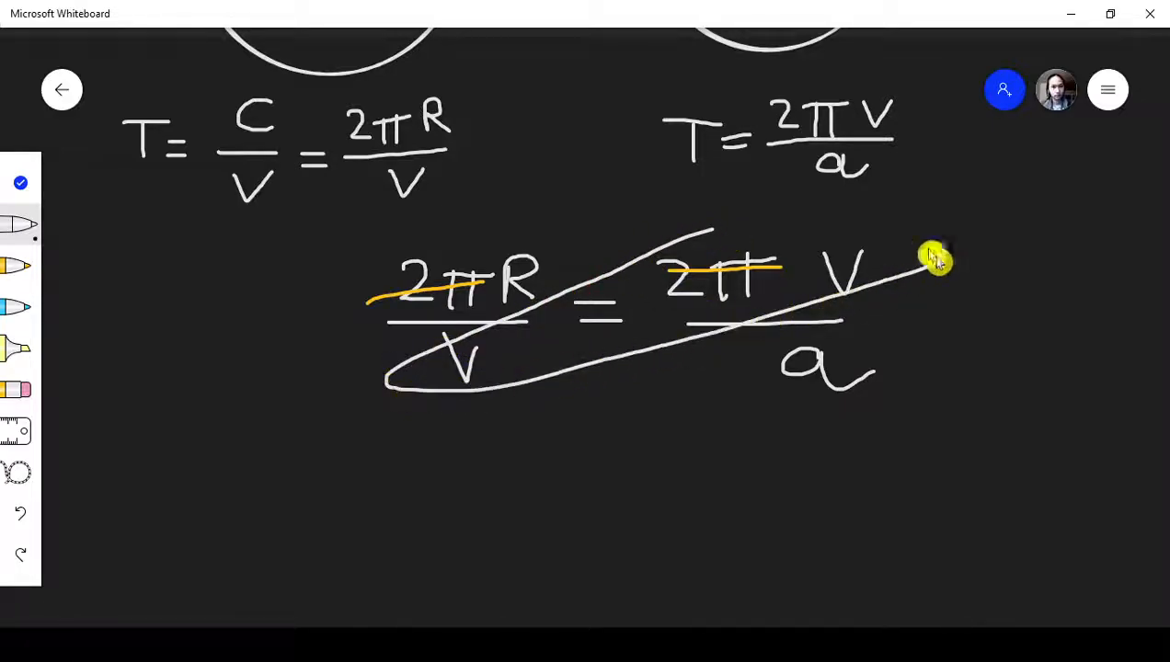
pyautogui.moveTo(934, 258); pyautogui.dragTo(433, 267)
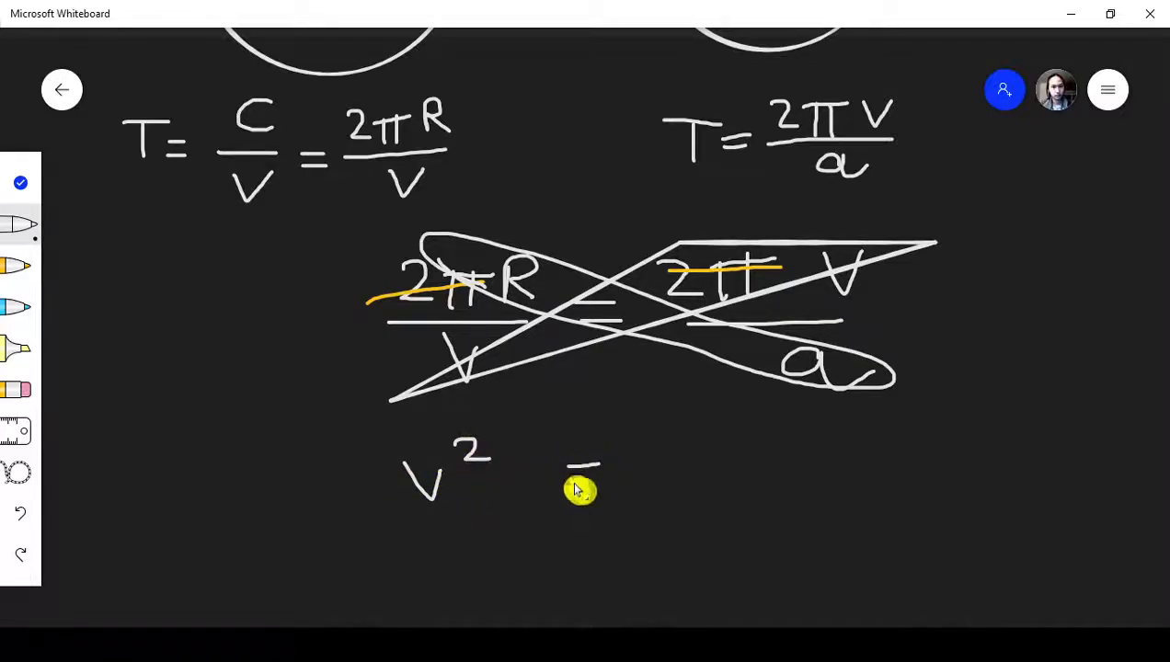
pyautogui.moveTo(571, 469); pyautogui.dragTo(805, 460)
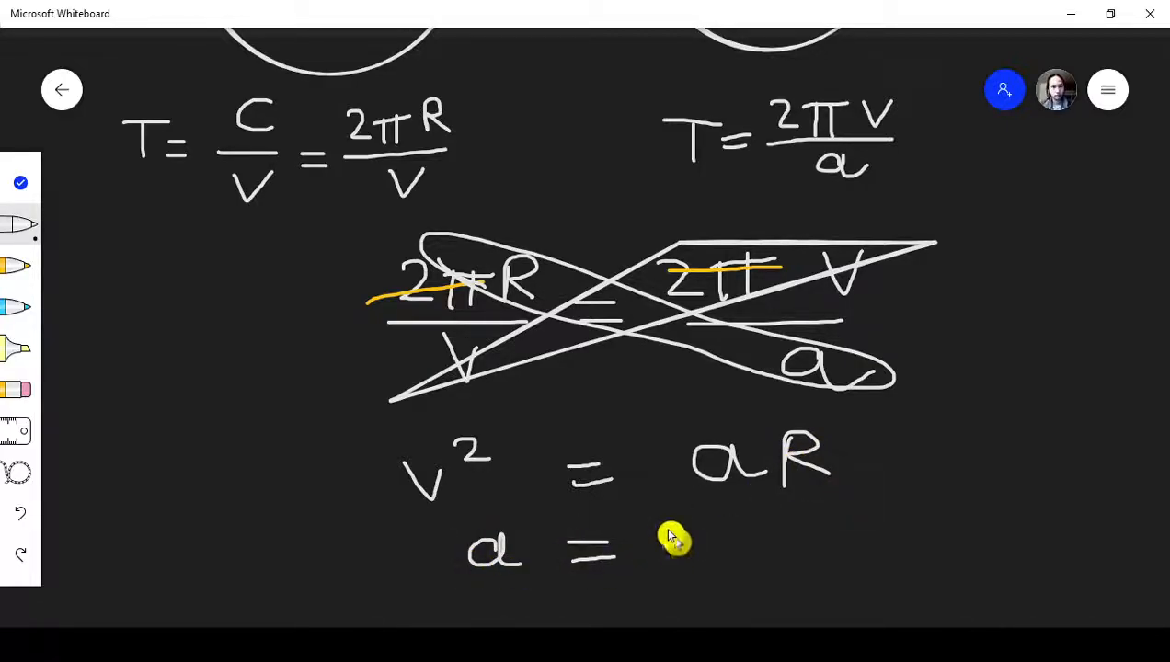
pyautogui.moveTo(671, 538); pyautogui.dragTo(686, 579)
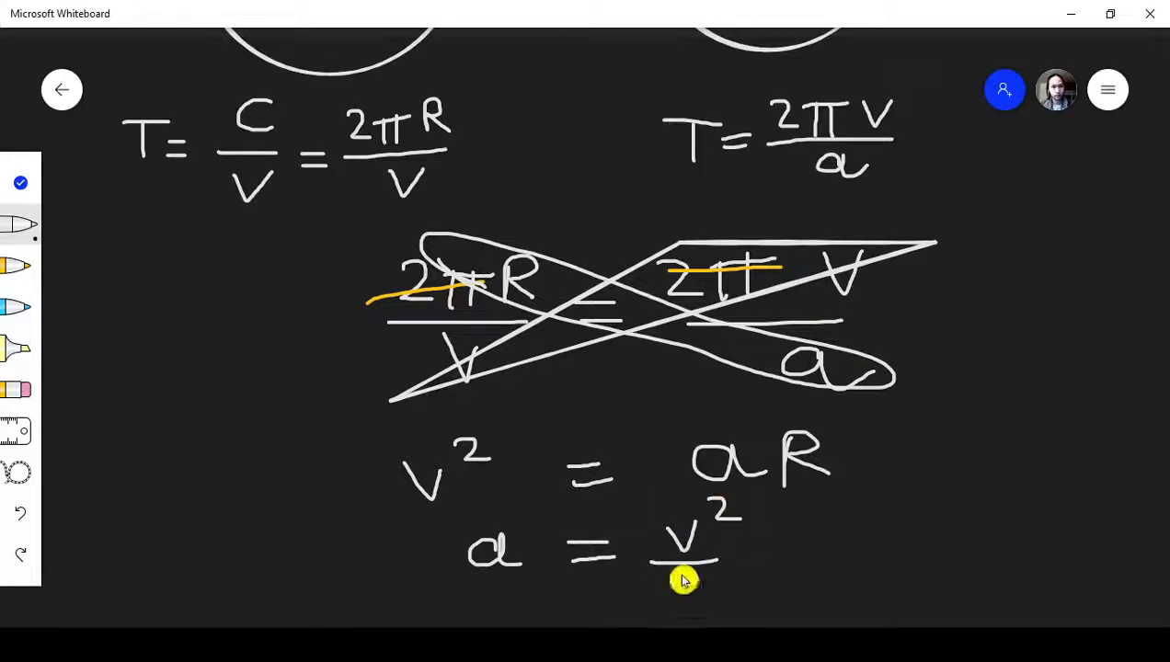